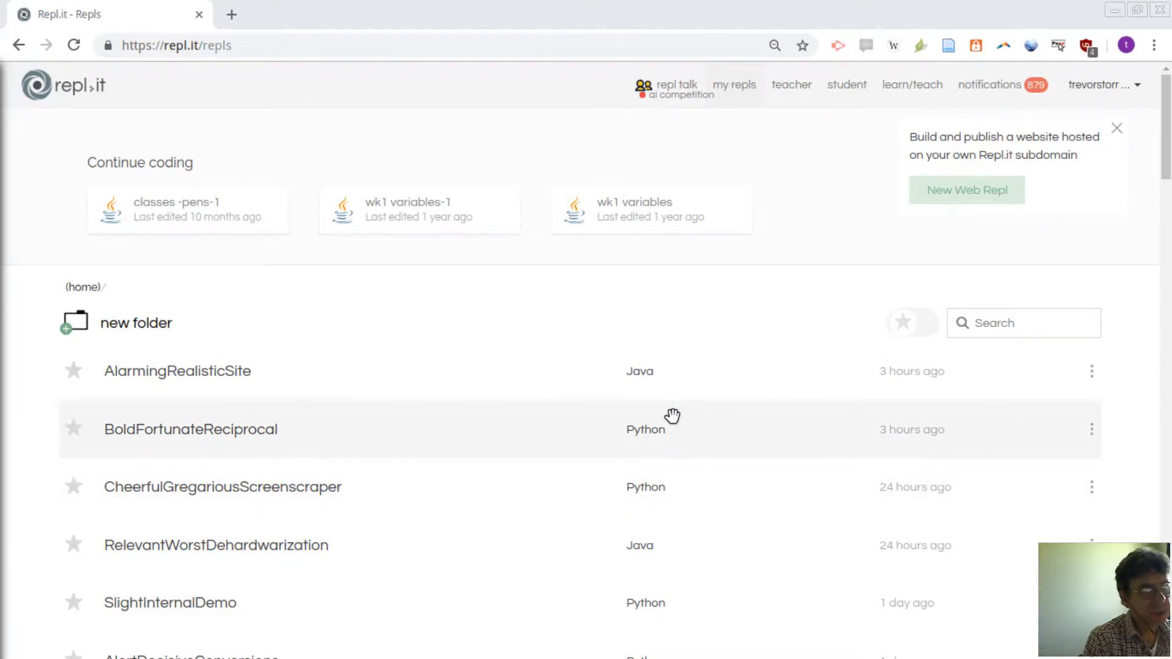
mouse_move(586, 327)
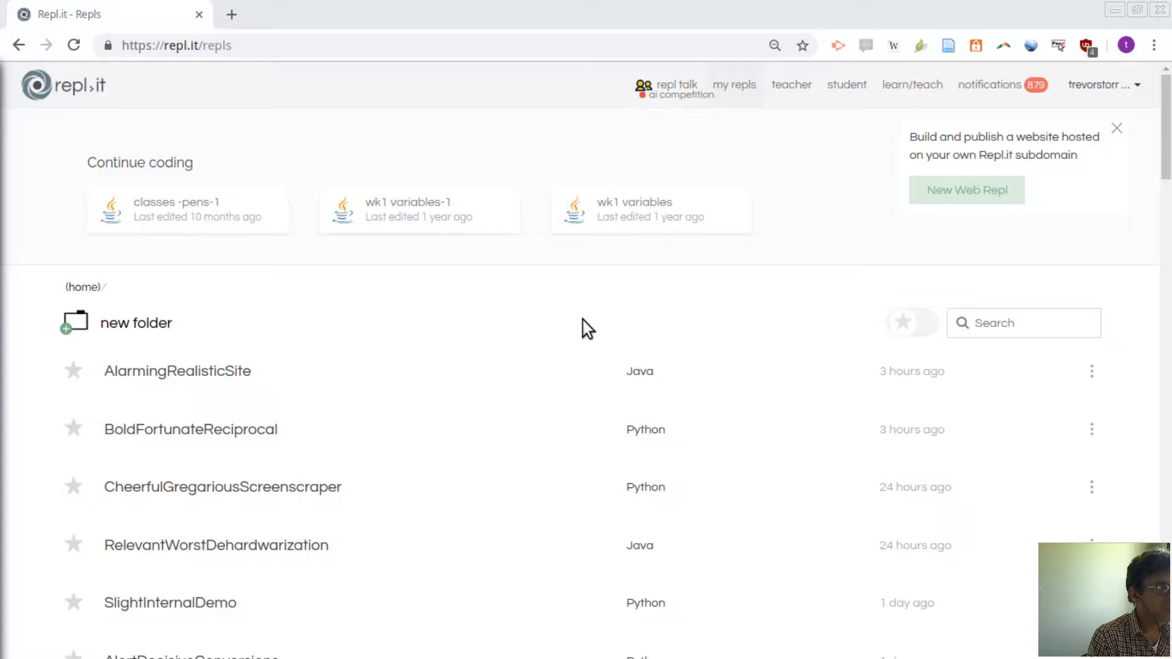
mouse_move(542, 328)
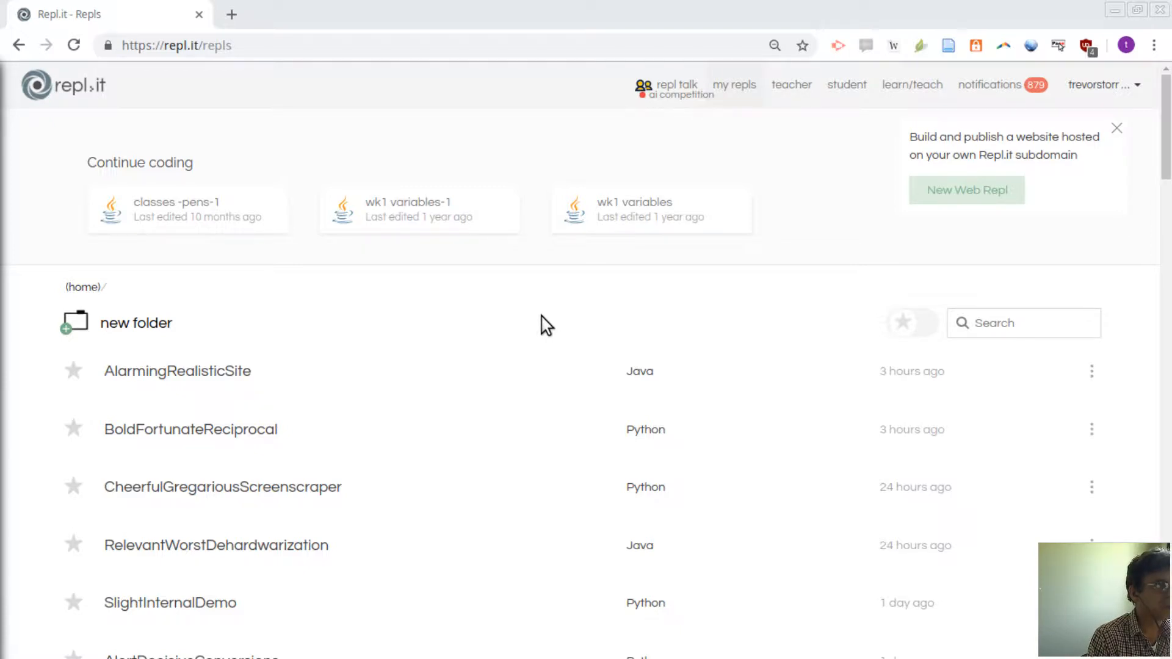
mouse_move(423, 314)
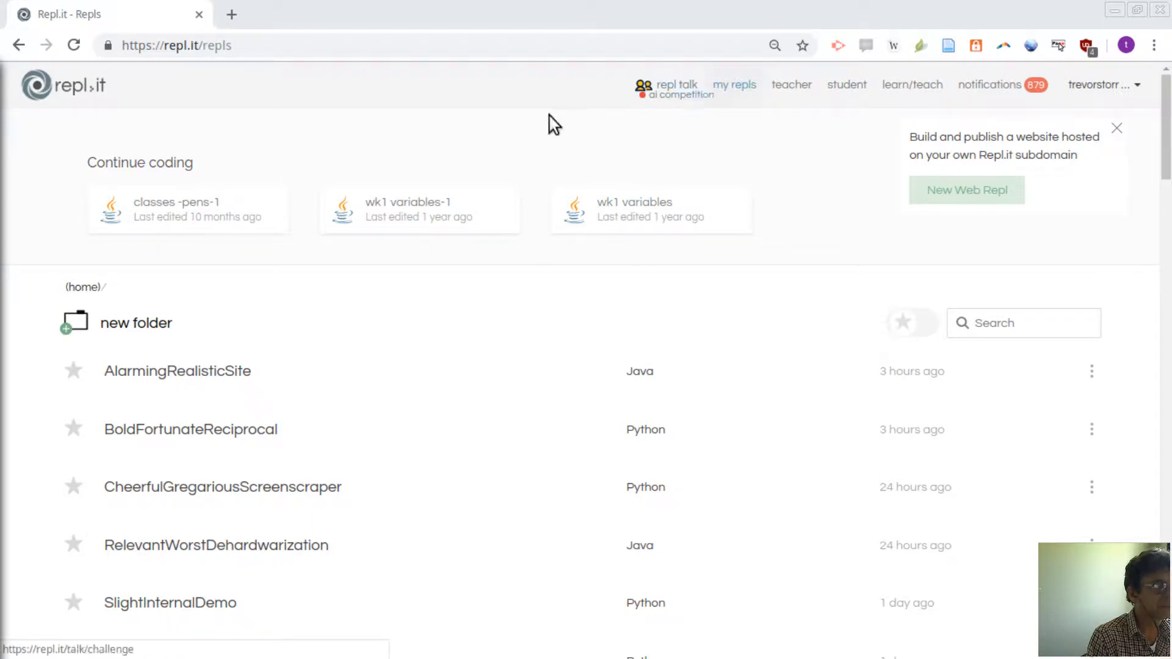
mouse_move(441, 338)
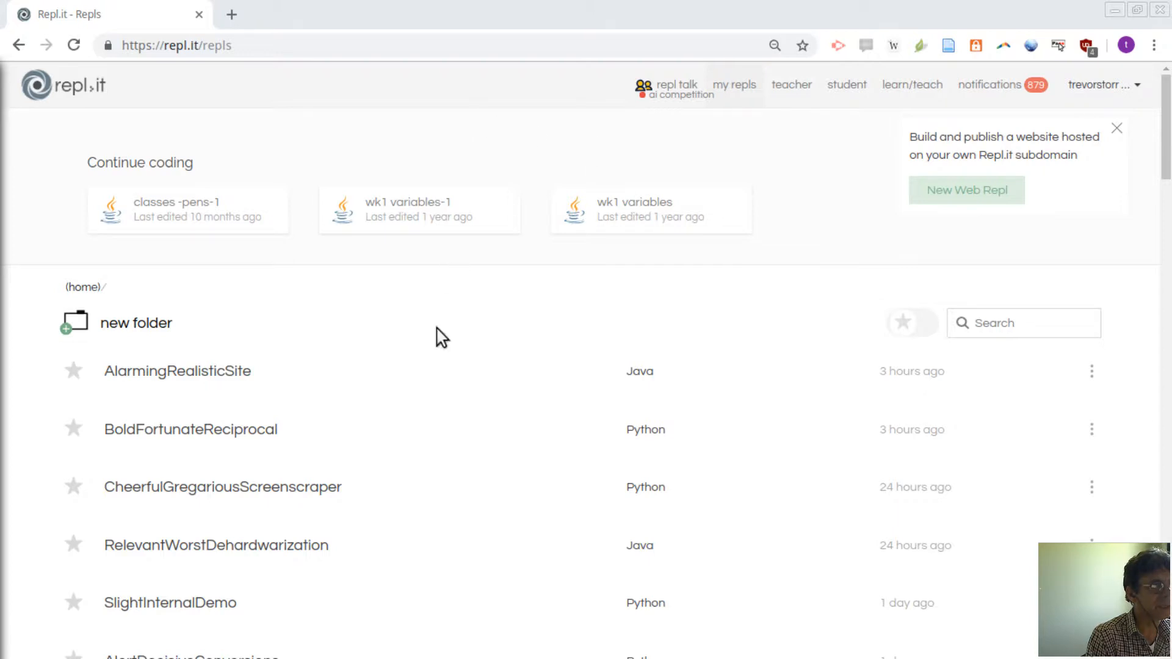
mouse_move(511, 255)
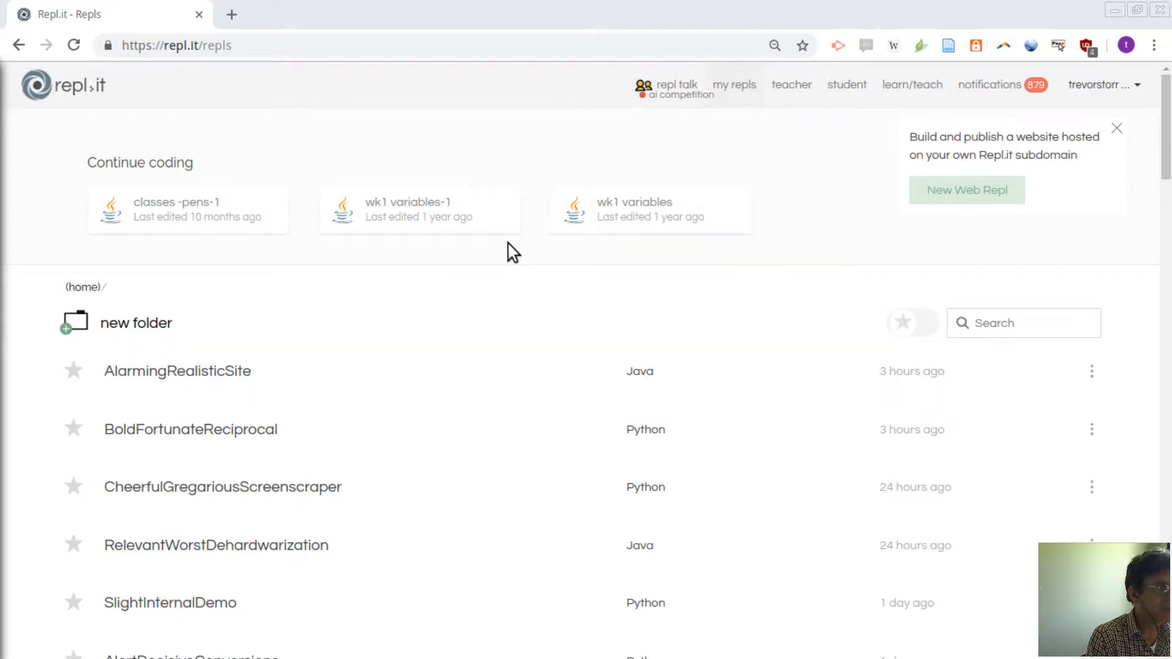
mouse_move(564, 251)
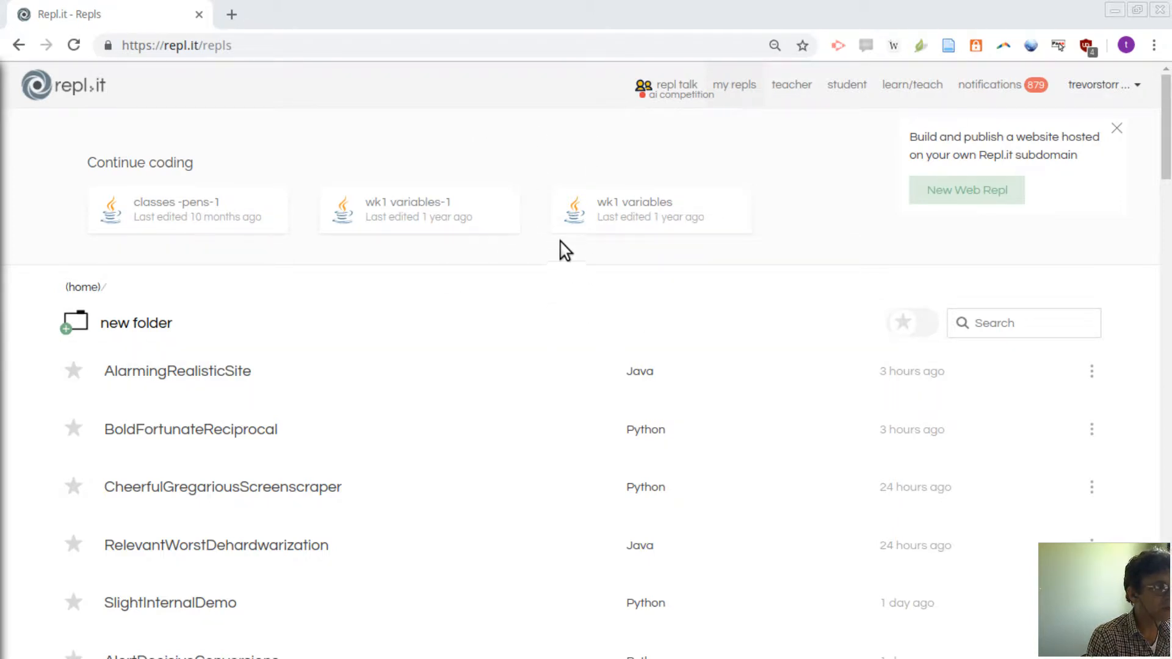
mouse_move(492, 109)
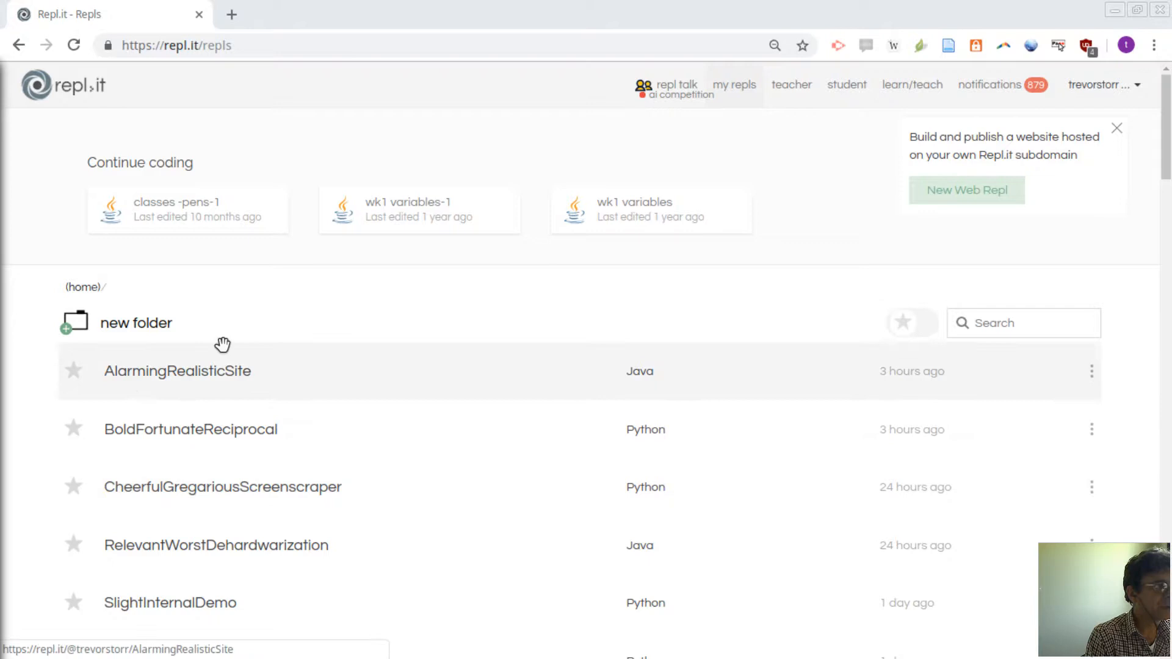
mouse_move(1003, 486)
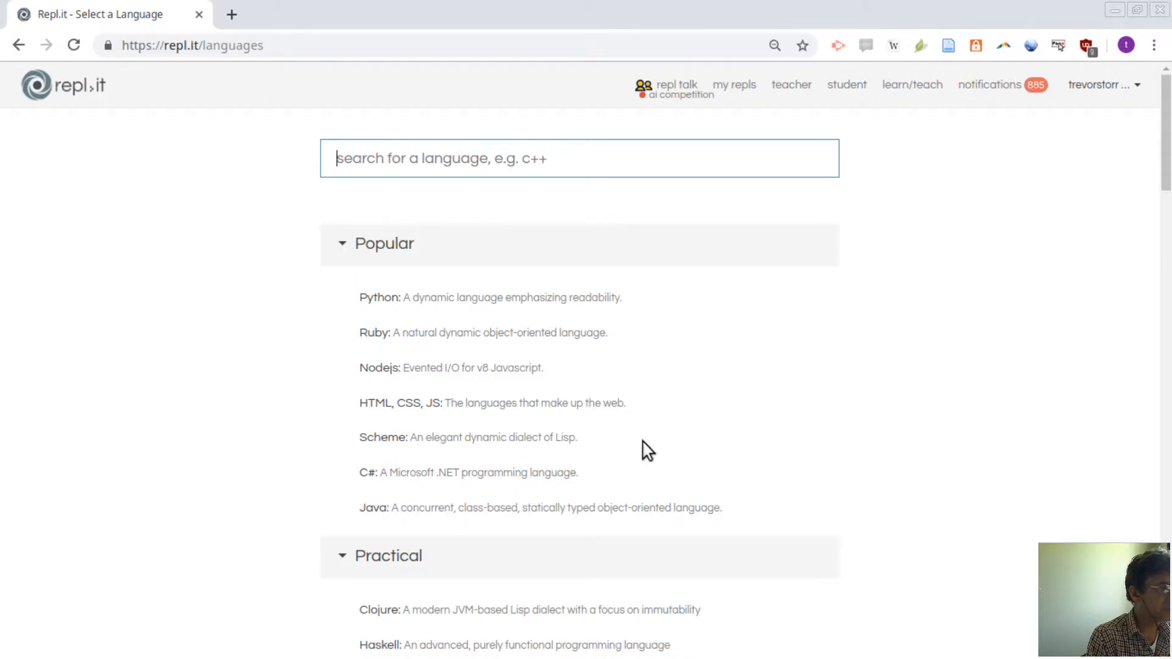
mouse_move(407, 279)
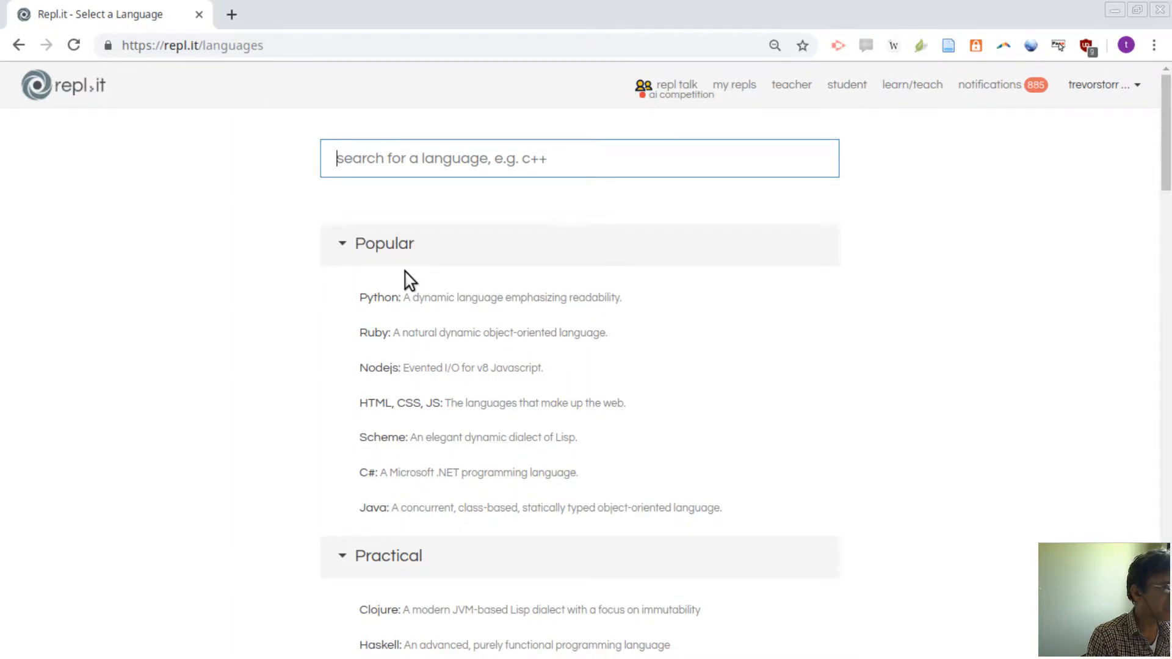
mouse_move(404, 517)
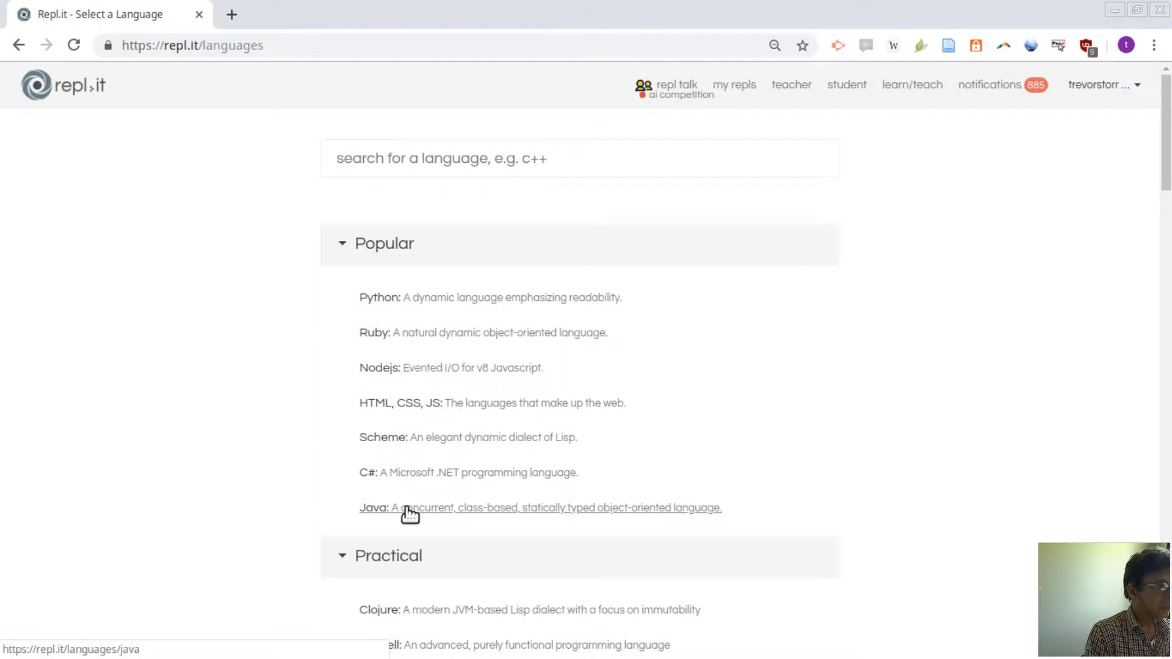
Create a new Java repl from the Popular language list.
click(367, 508)
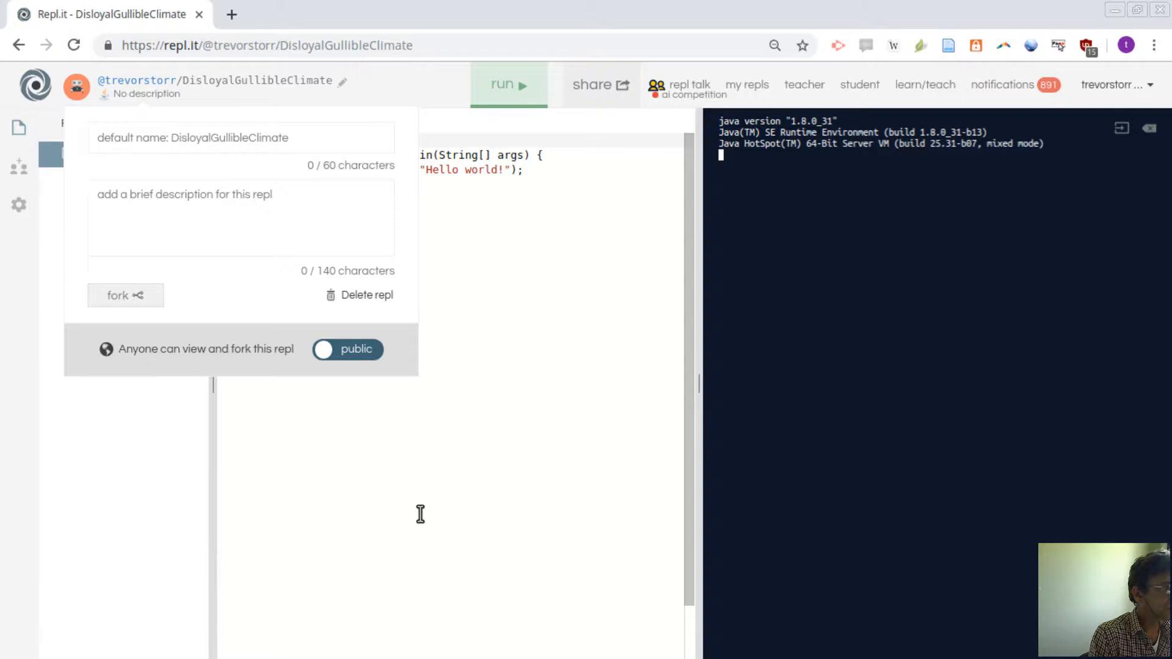
mouse_move(537, 340)
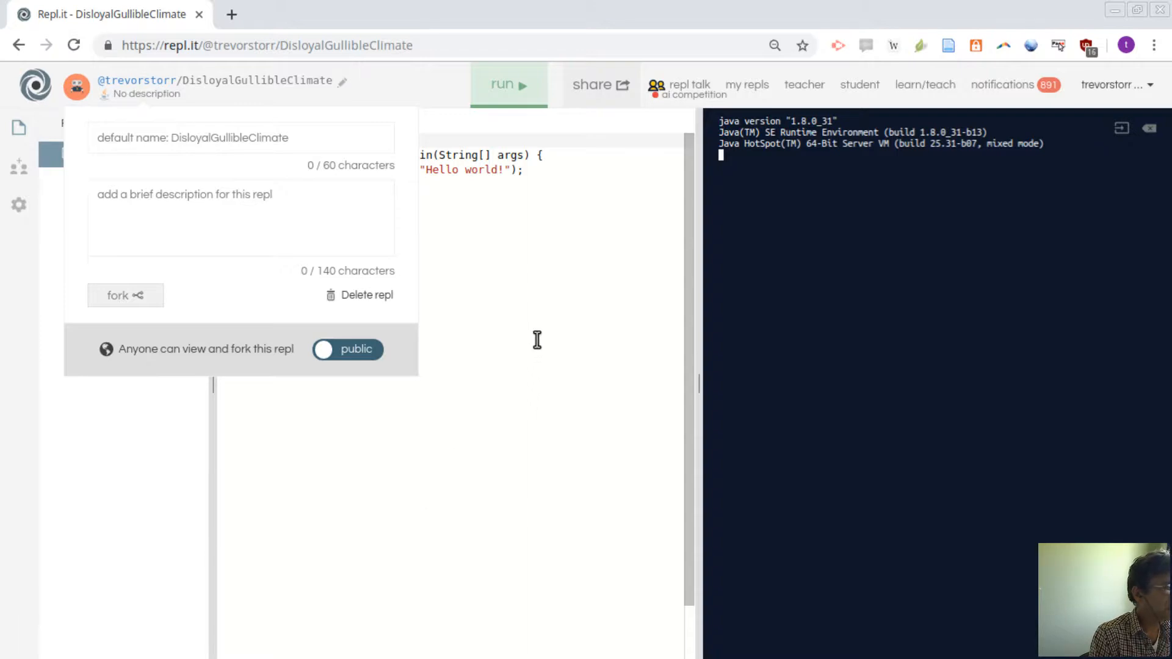
mouse_move(547, 320)
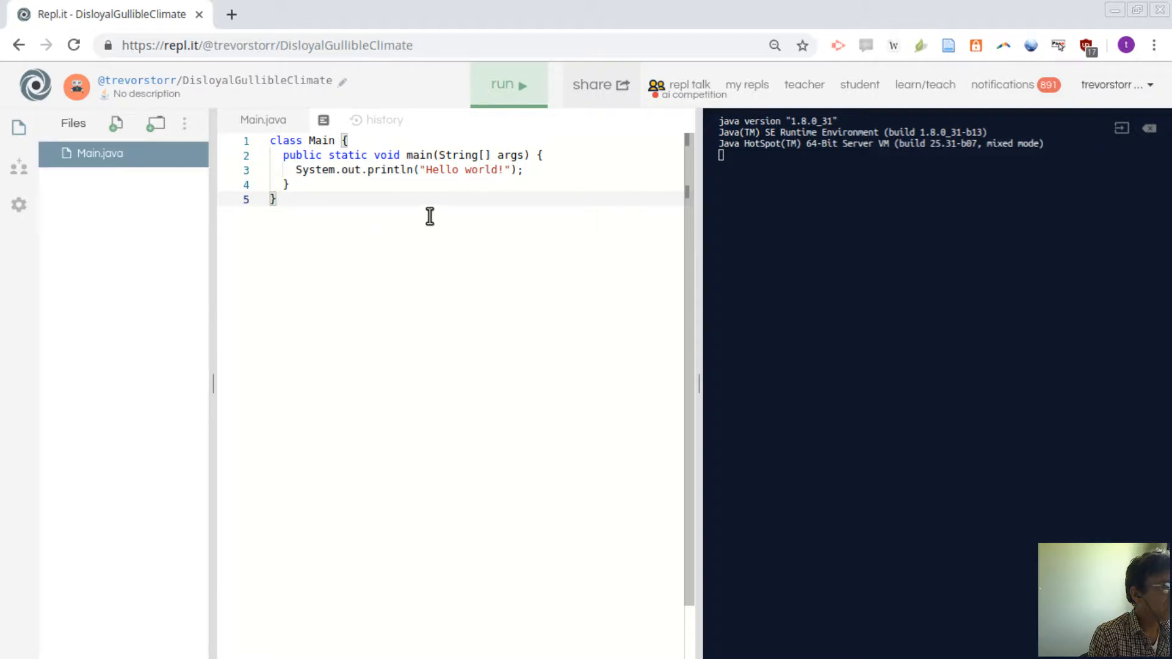
mouse_move(393, 278)
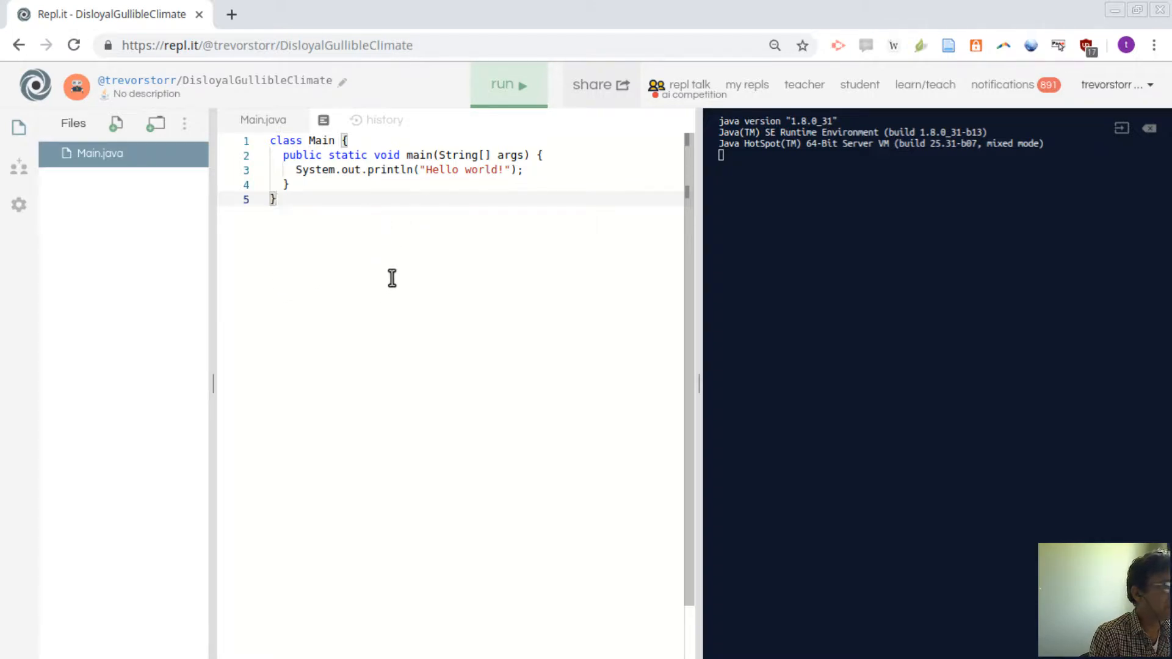
Dismiss the name/description popup so Main.java's starter code is fully visible.
click(293, 155)
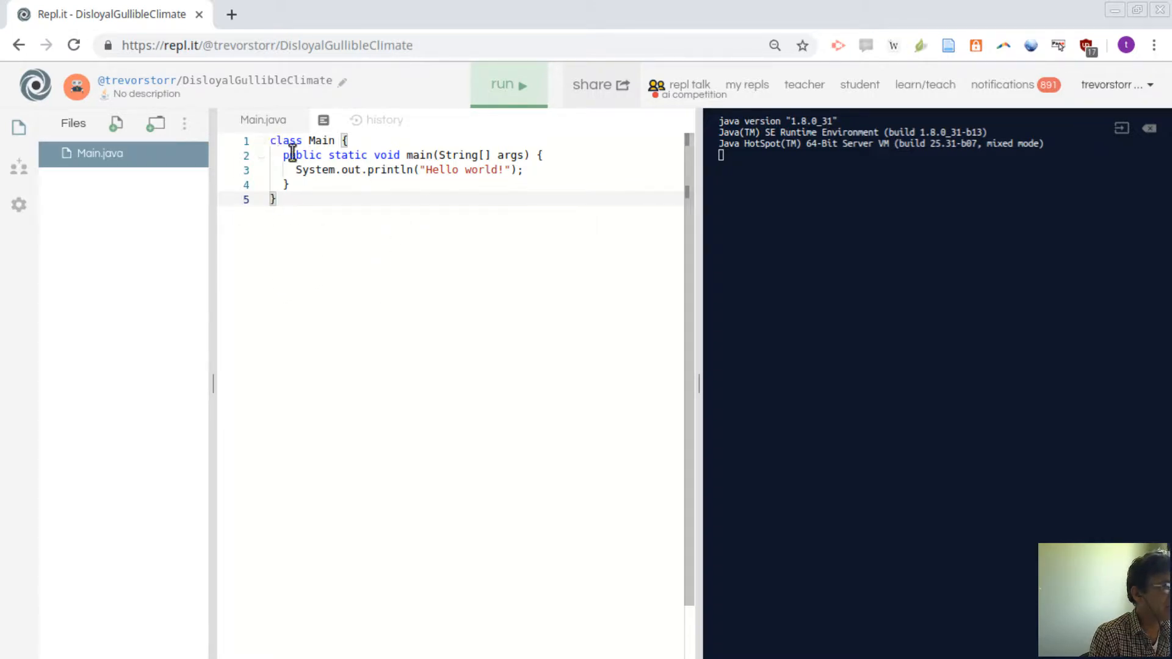
mouse_move(319, 190)
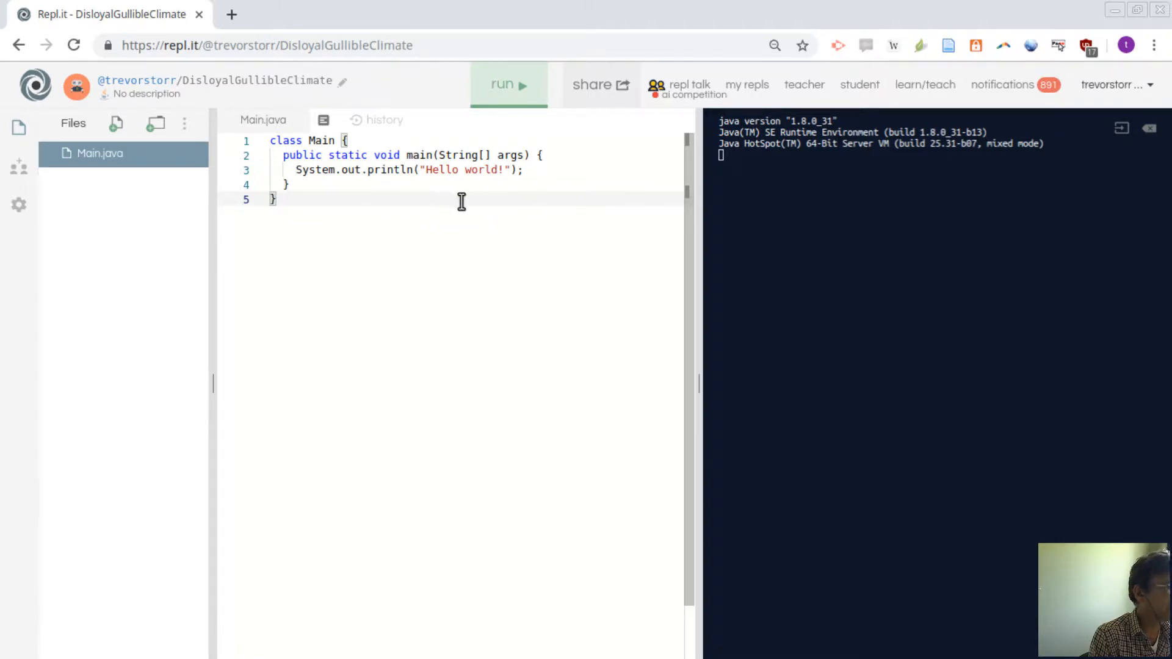
mouse_move(483, 170)
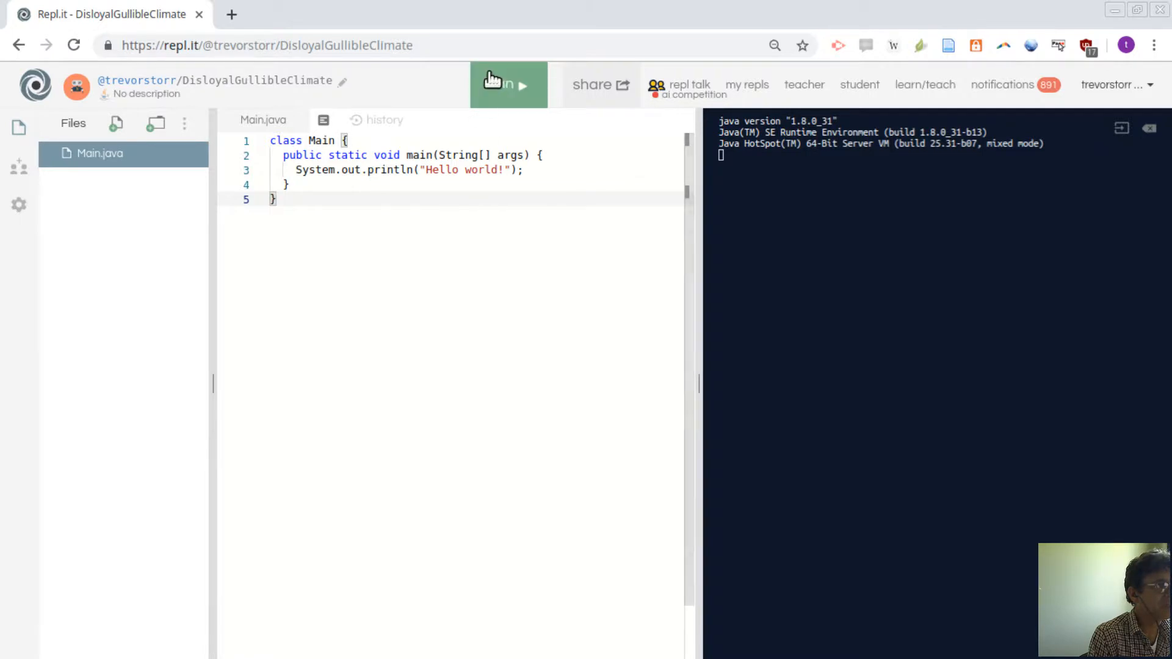
Run Main.java so the console prints "Hello world!".
click(504, 85)
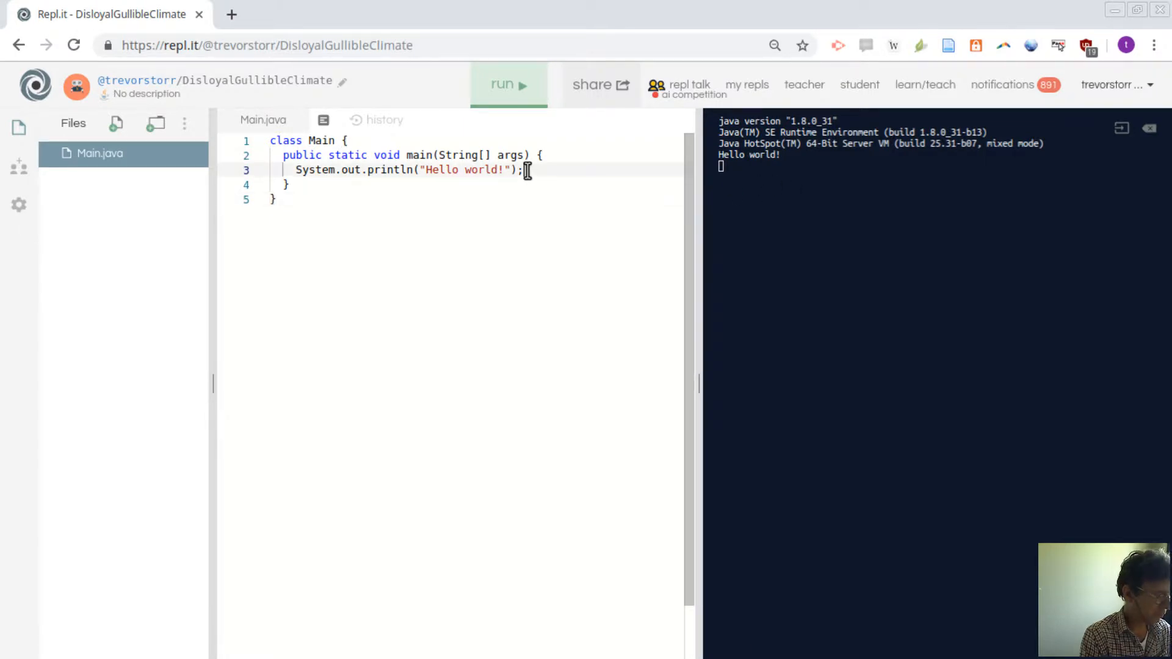
key(Enter)
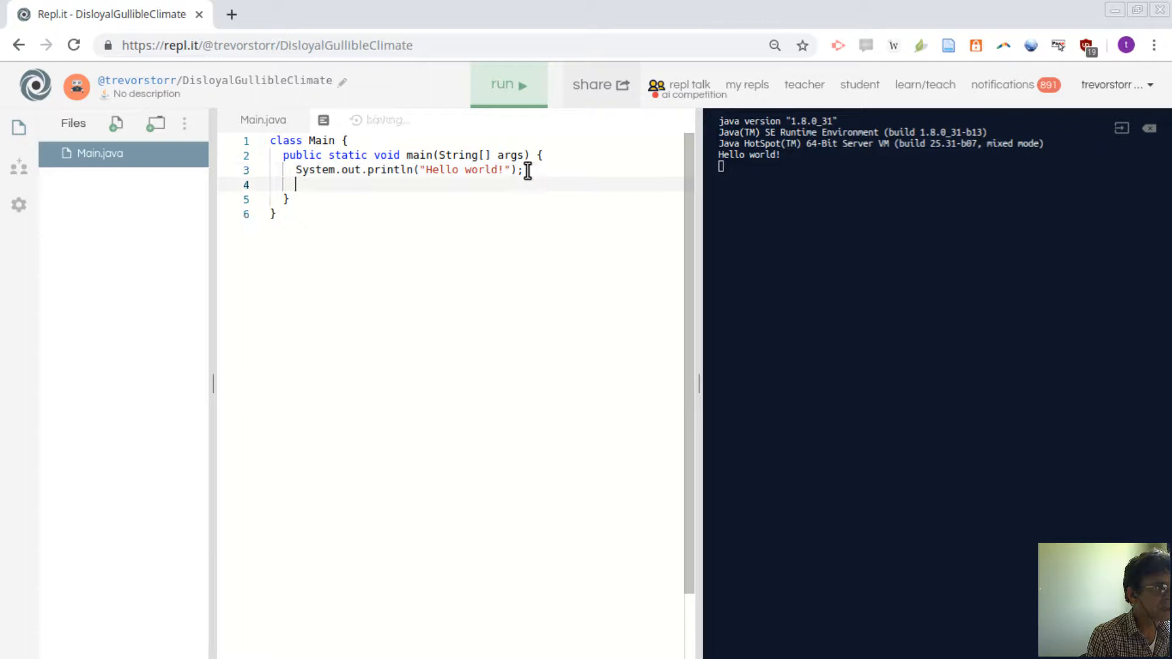
key(Enter)
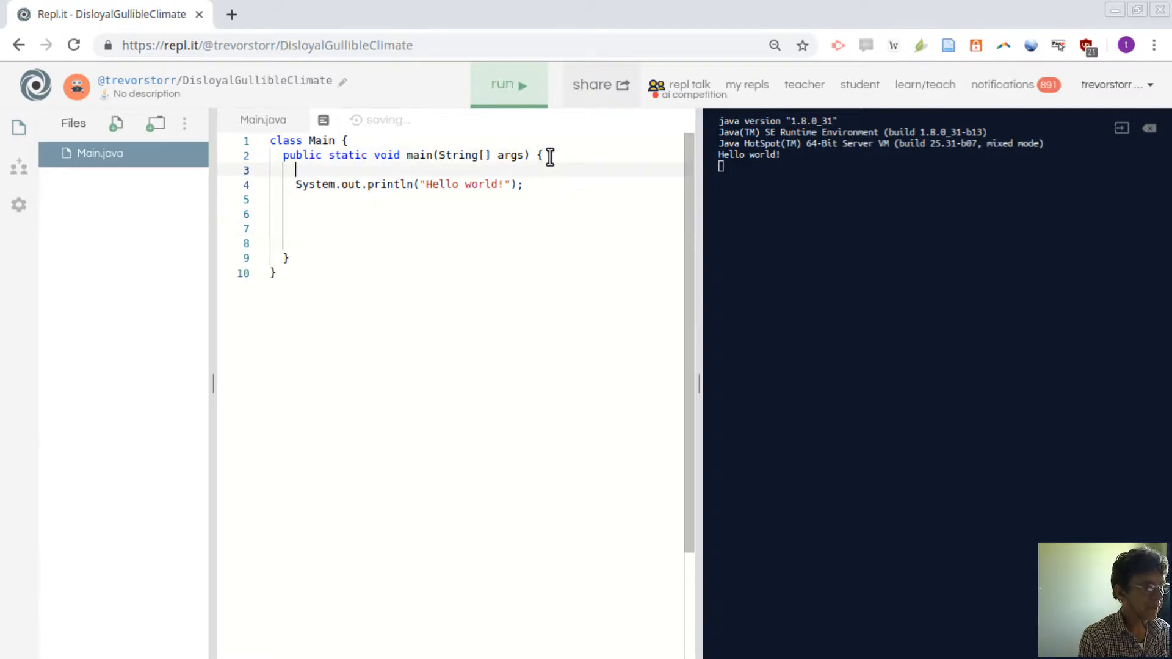
key(Enter)
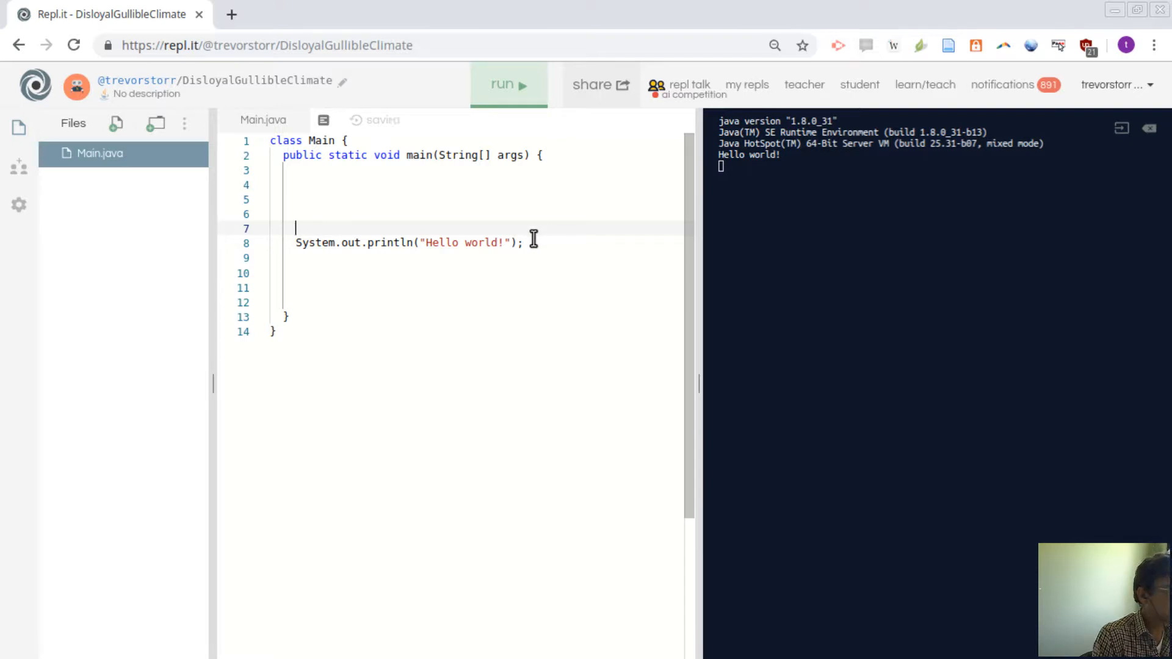
mouse_move(427, 217)
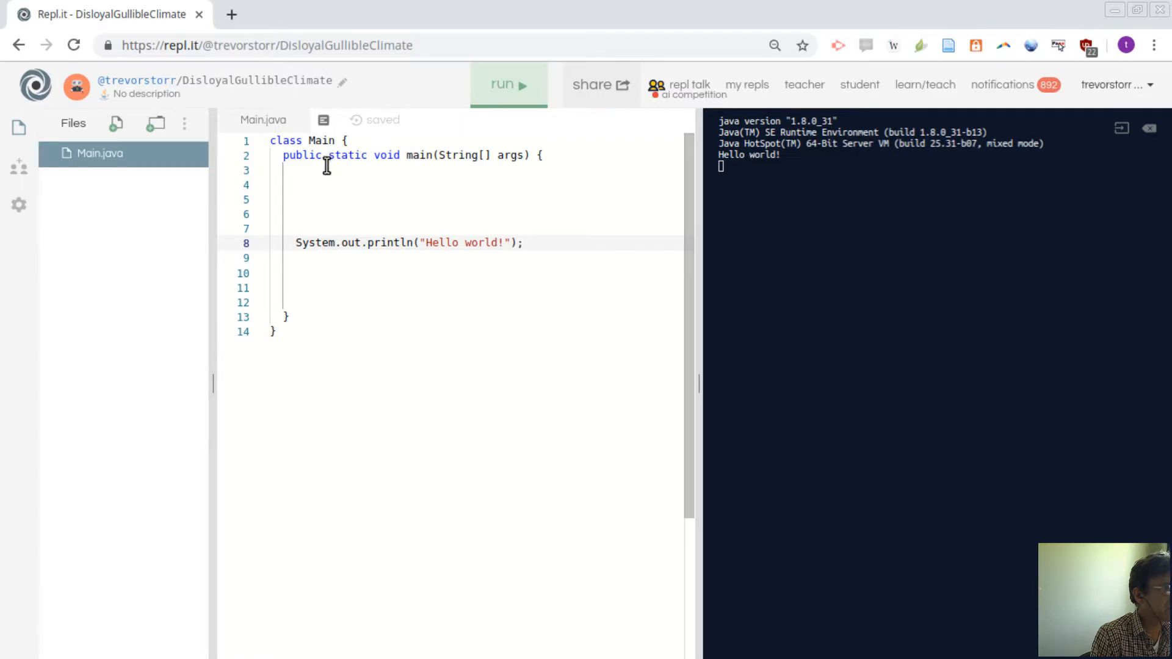
mouse_move(282, 327)
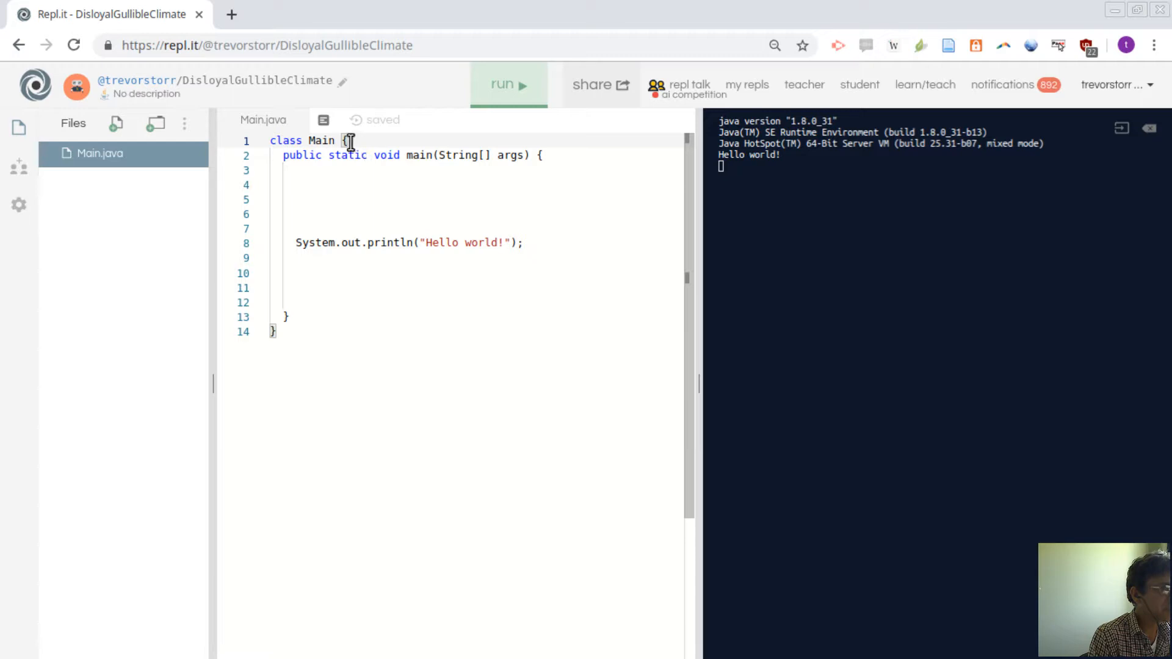
mouse_move(338, 306)
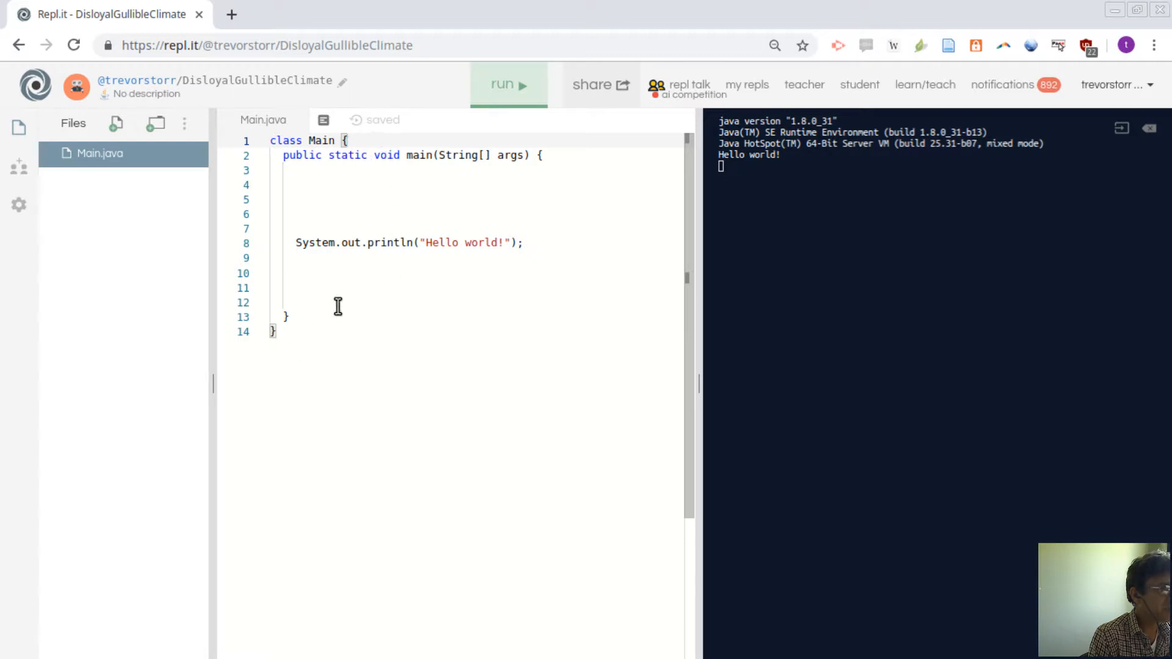
mouse_move(397, 176)
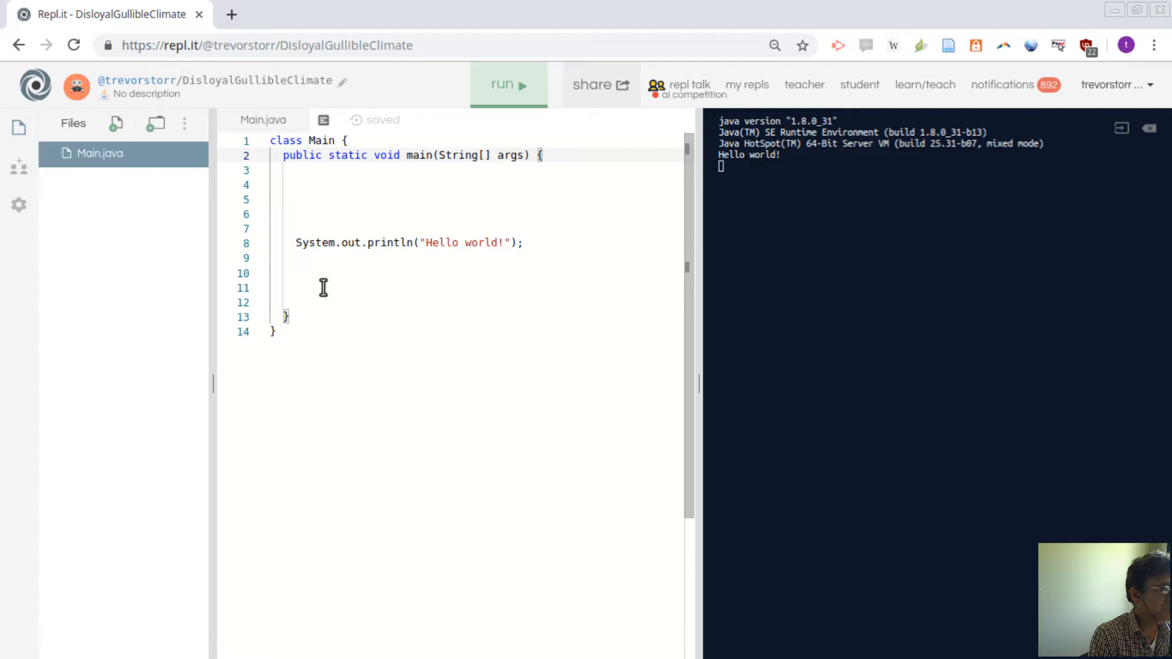
mouse_move(364, 288)
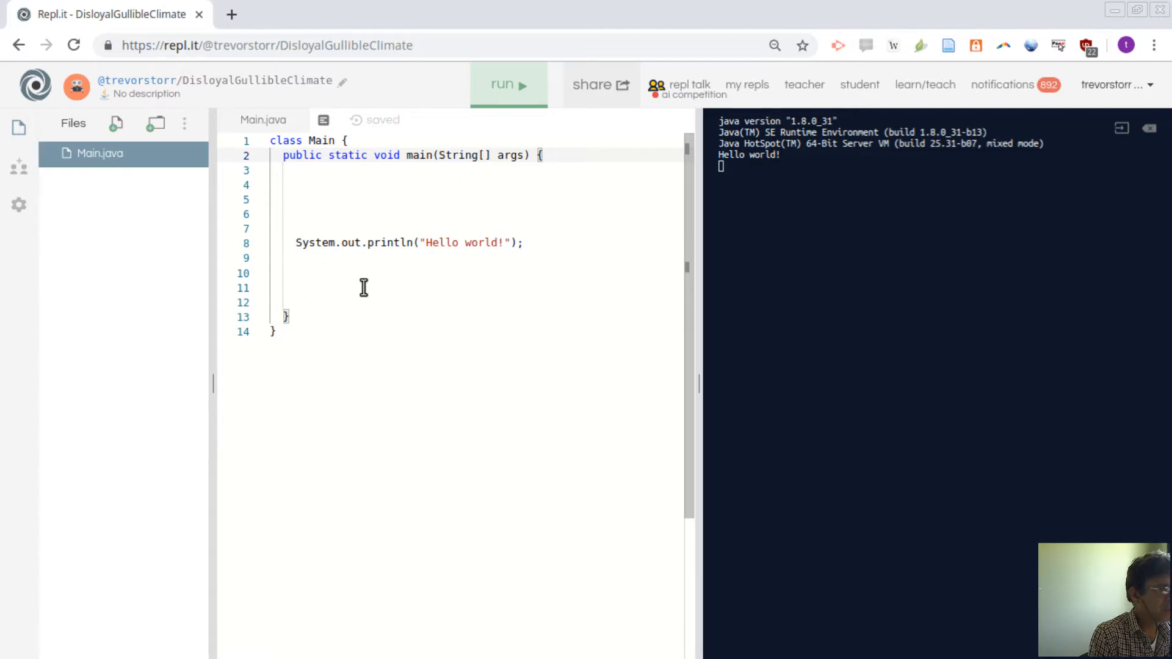
mouse_move(540, 221)
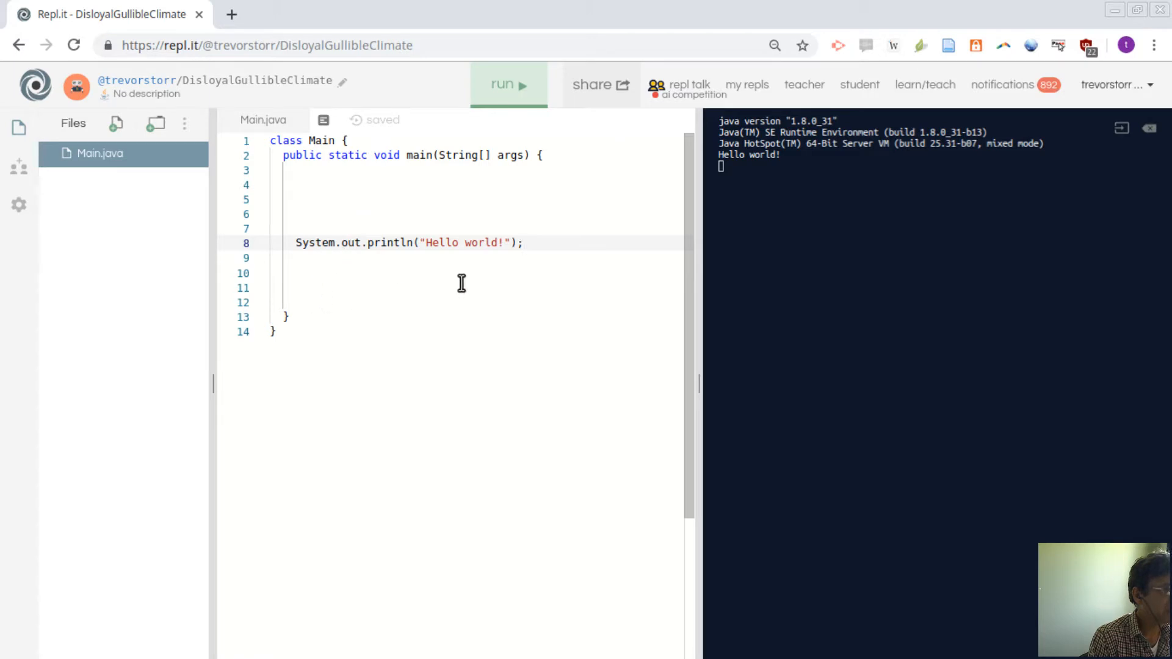
mouse_move(359, 295)
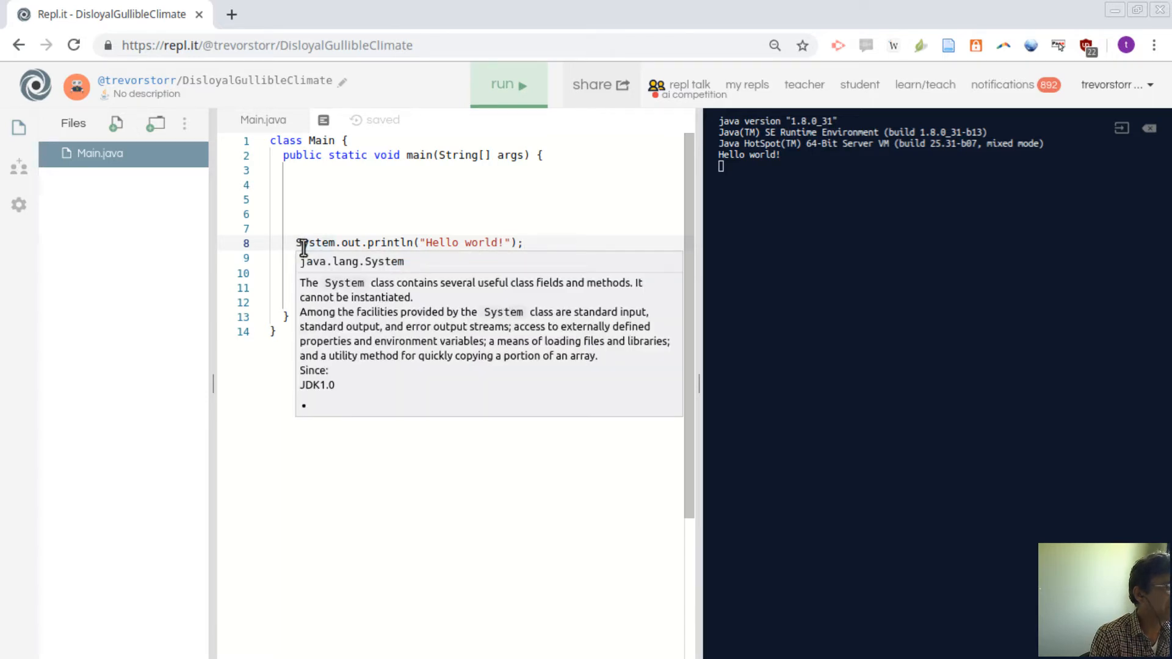
Dismiss the System class description while editing line 8 toward Sytem.out.println.
click(384, 459)
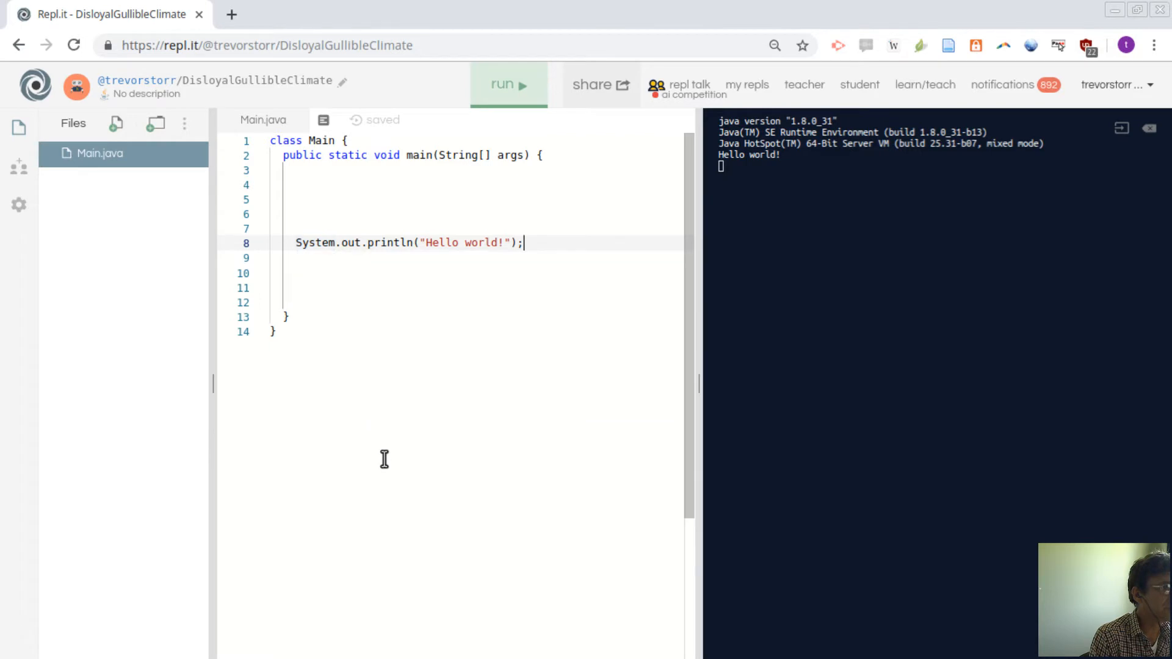
mouse_move(315, 242)
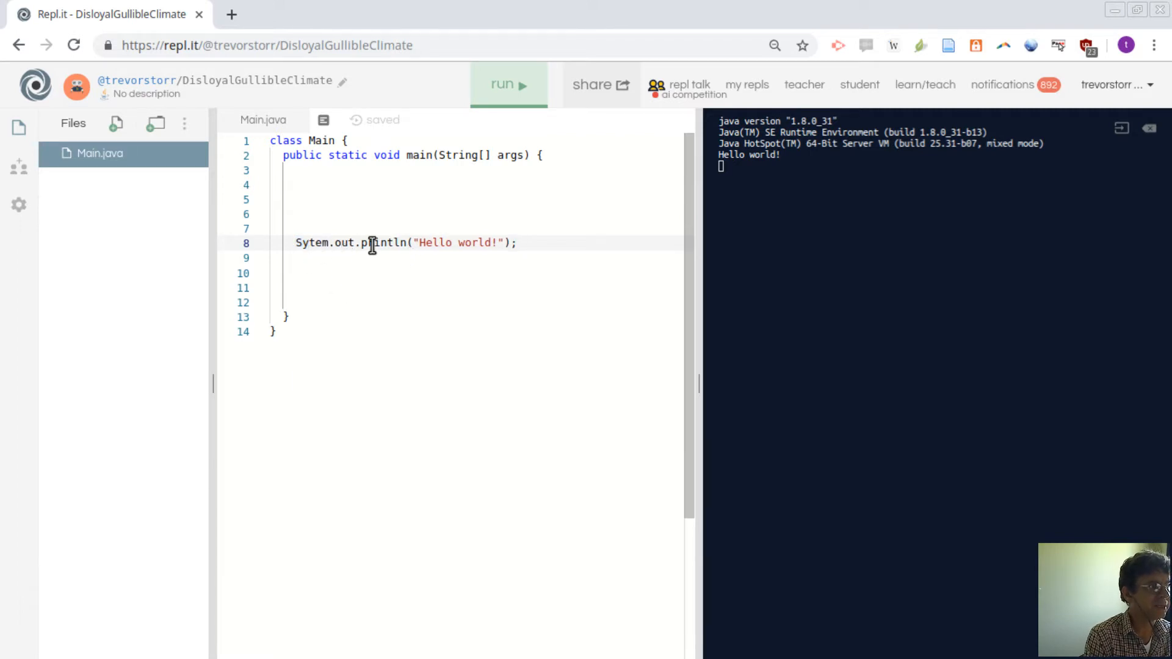
Run the misspelled program and highlight the "package Sytem does not exist" error.
click(508, 84)
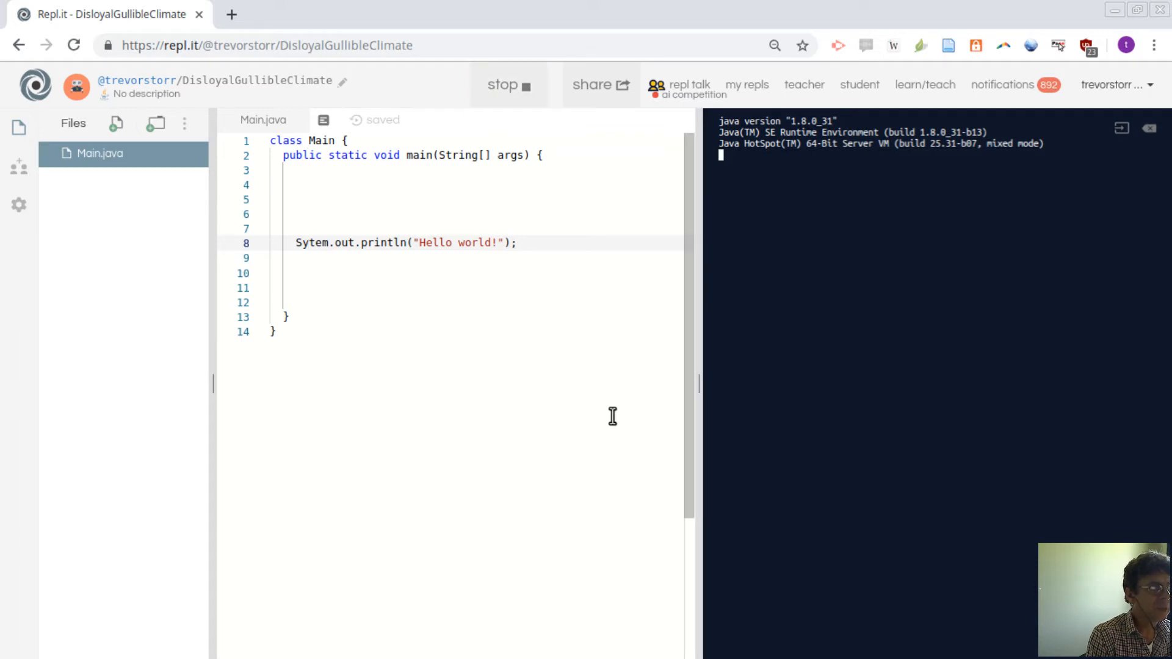
click(508, 84)
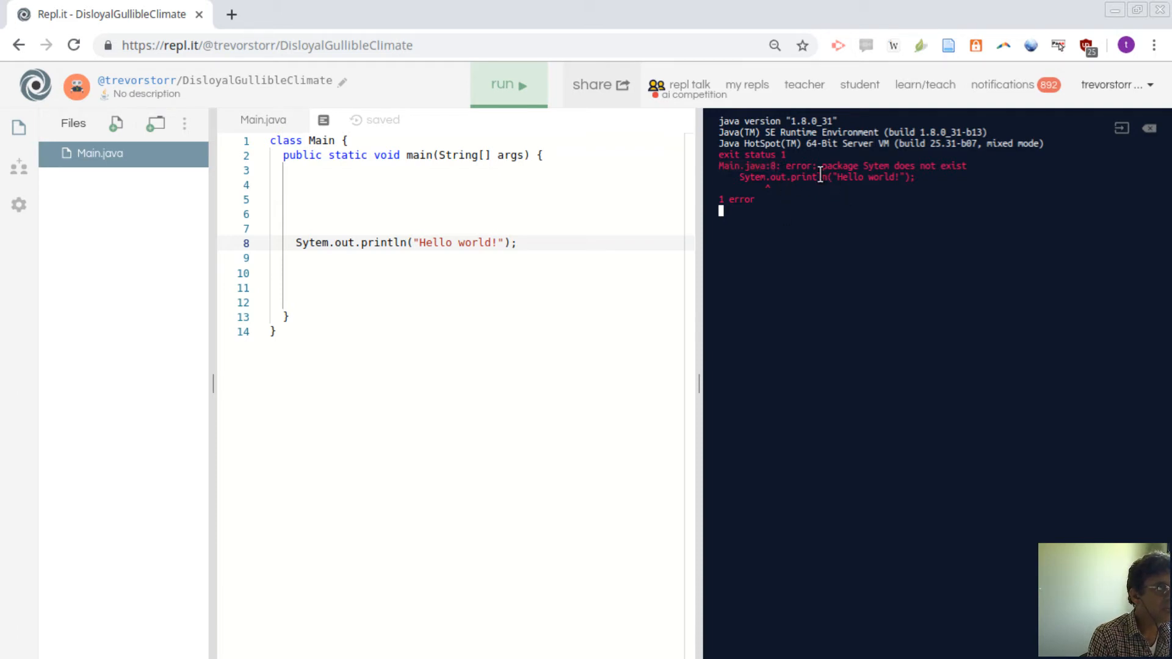
mouse_move(881, 177)
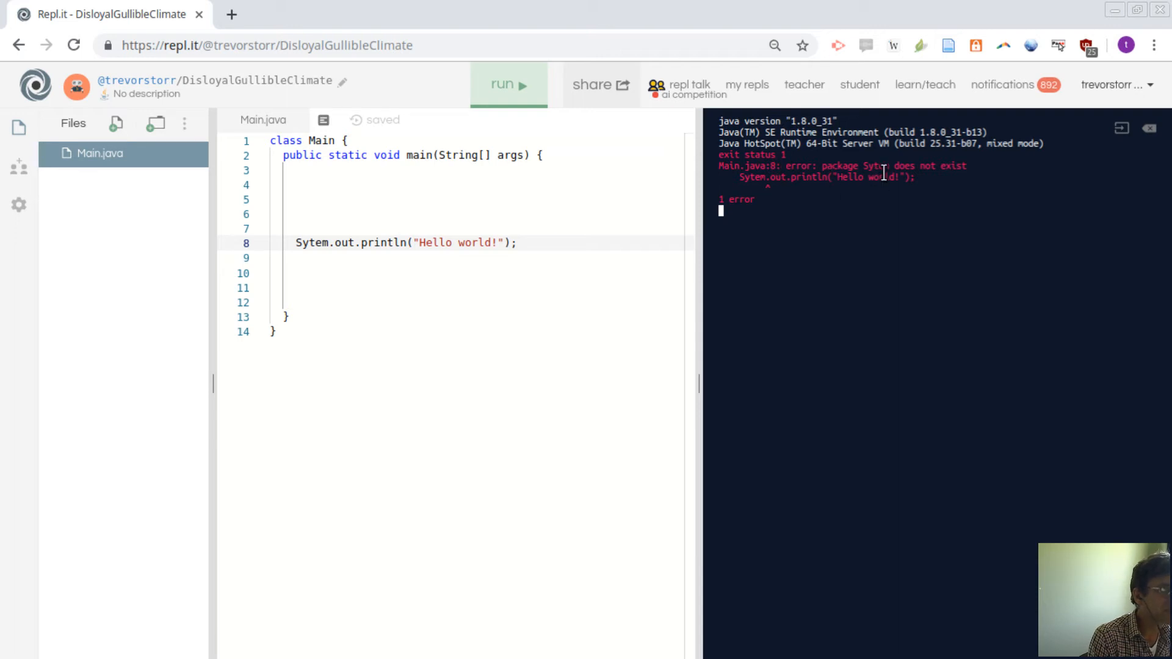
mouse_move(979, 167)
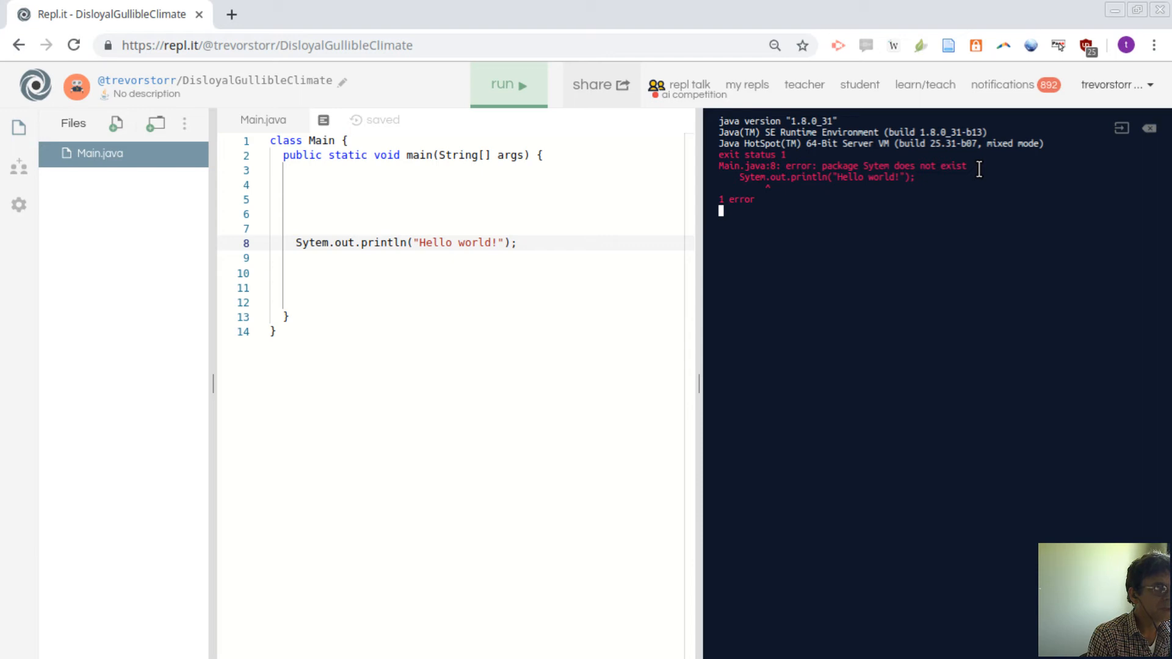
mouse_move(865, 166)
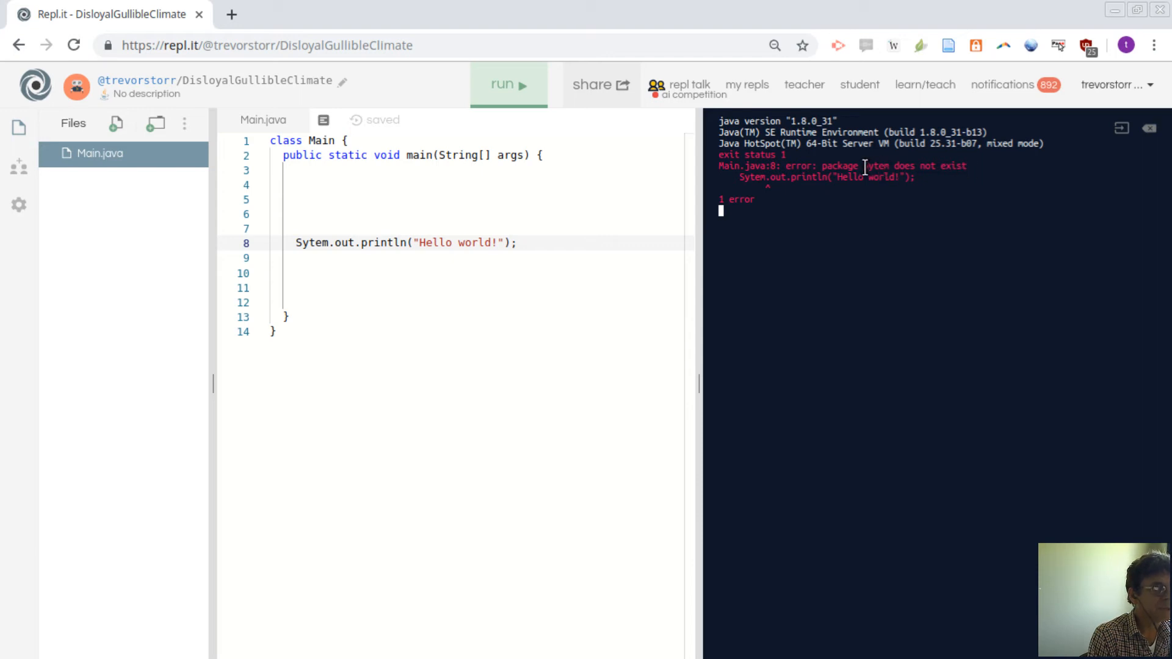
drag(863, 165, 934, 164)
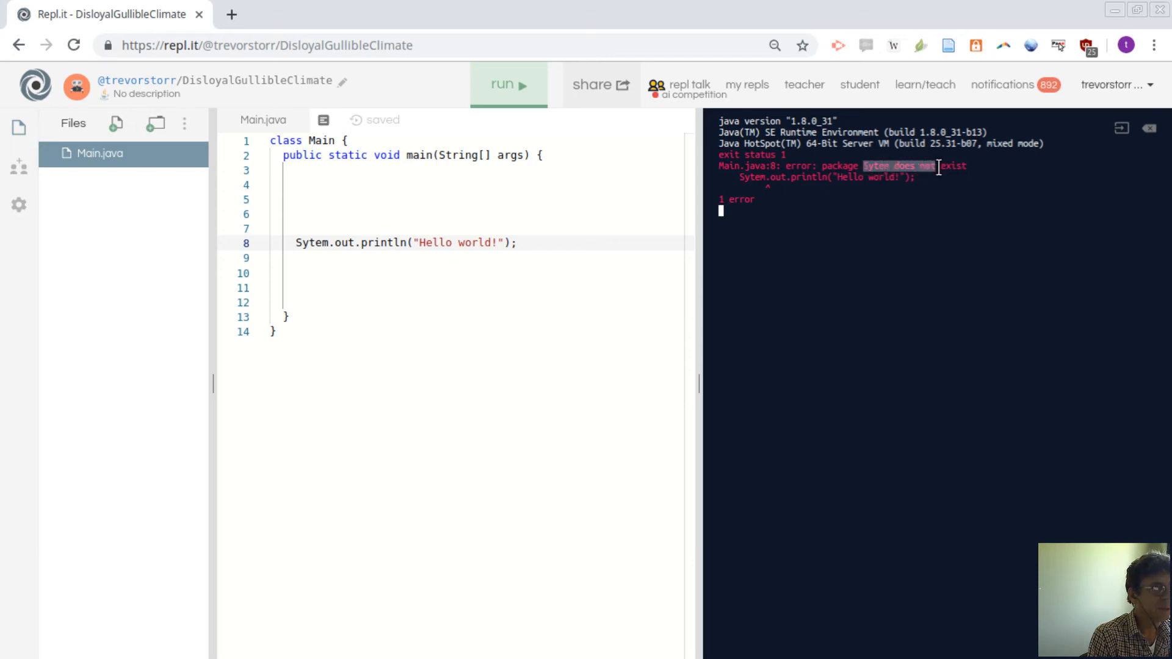
mouse_move(476, 234)
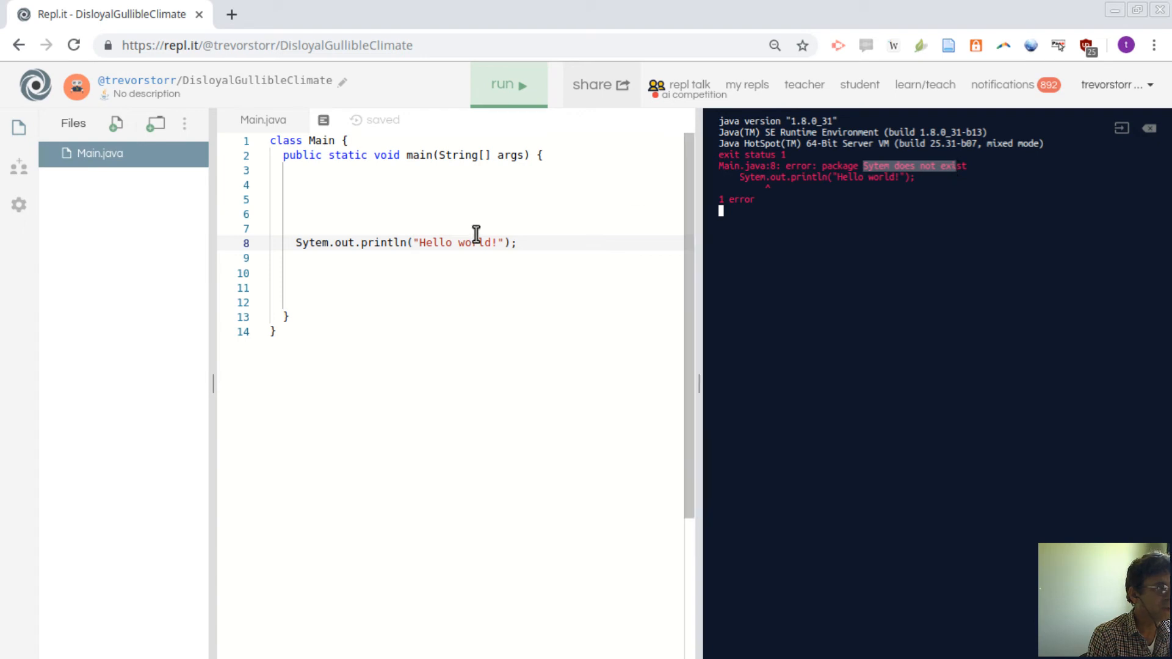
mouse_move(312, 279)
text(s)
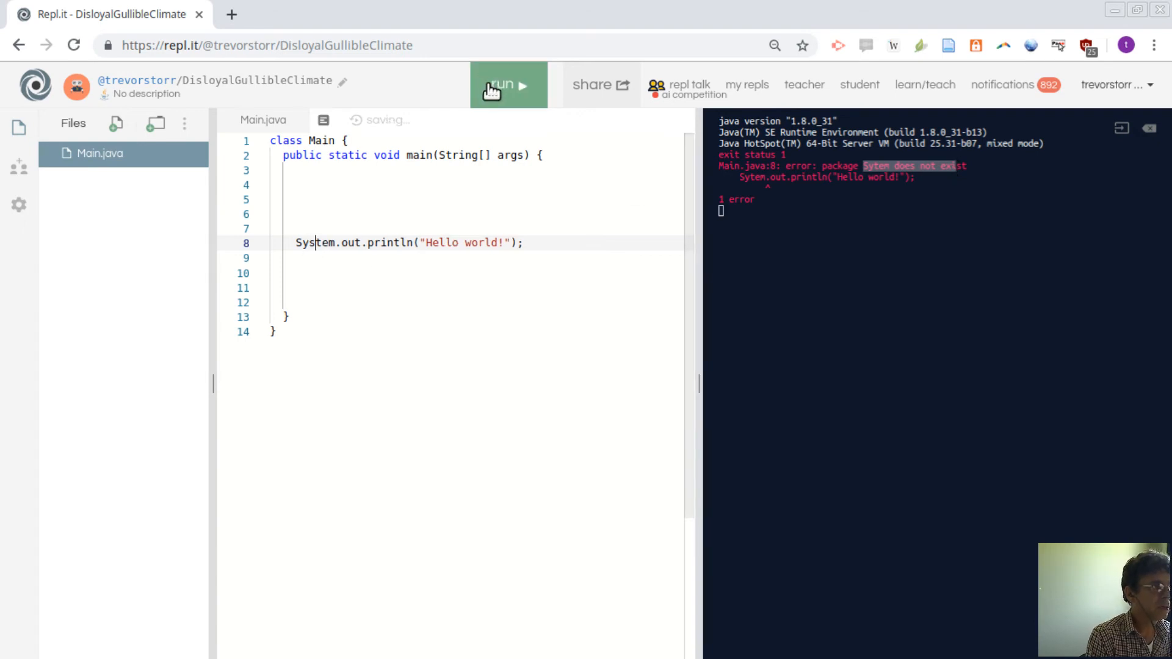
Rerun the corrected System.out.println program so "Hello world!" prints again.
click(505, 84)
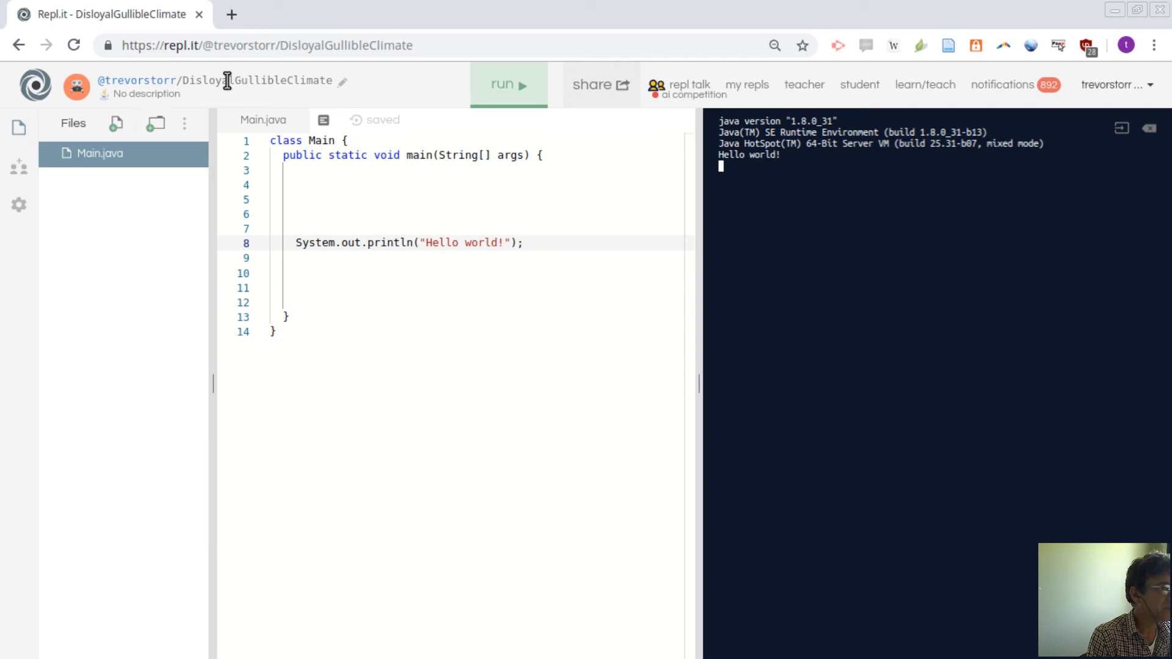
mouse_move(18, 173)
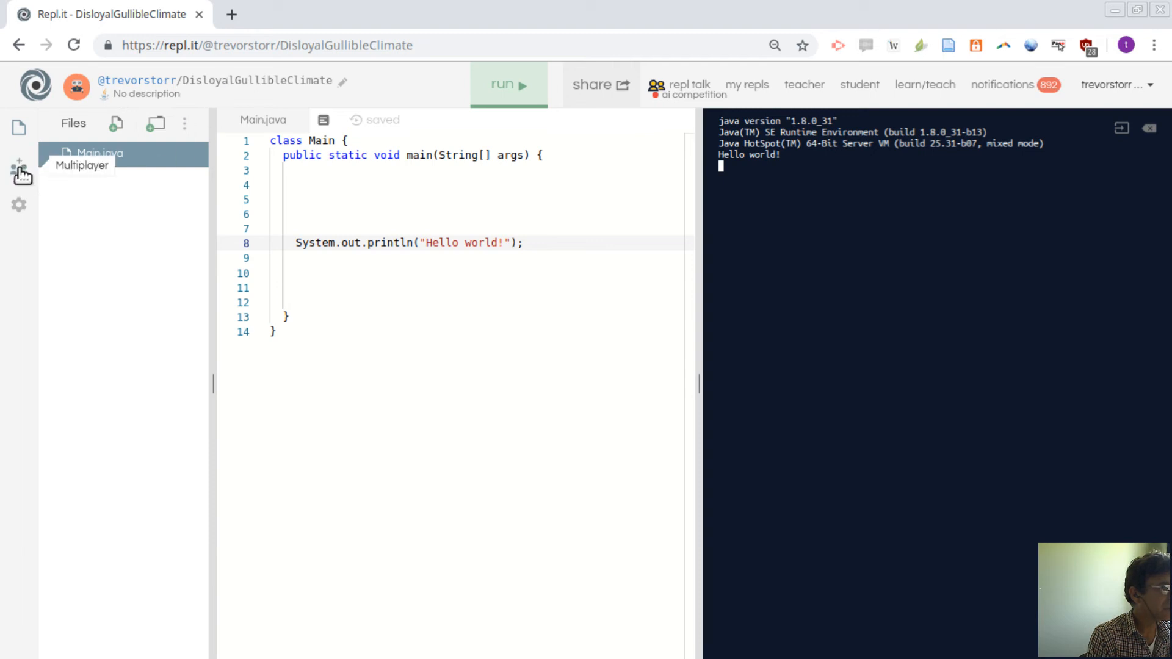
Start a live Multiplayer session from the left sidebar.
click(19, 171)
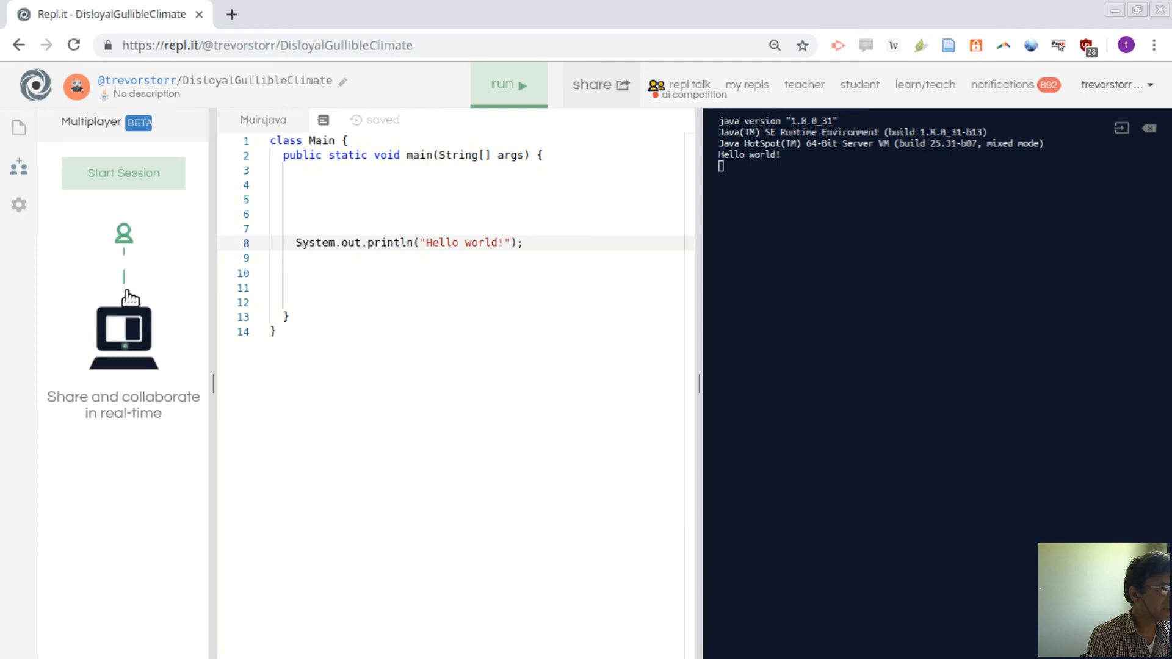
click(122, 173)
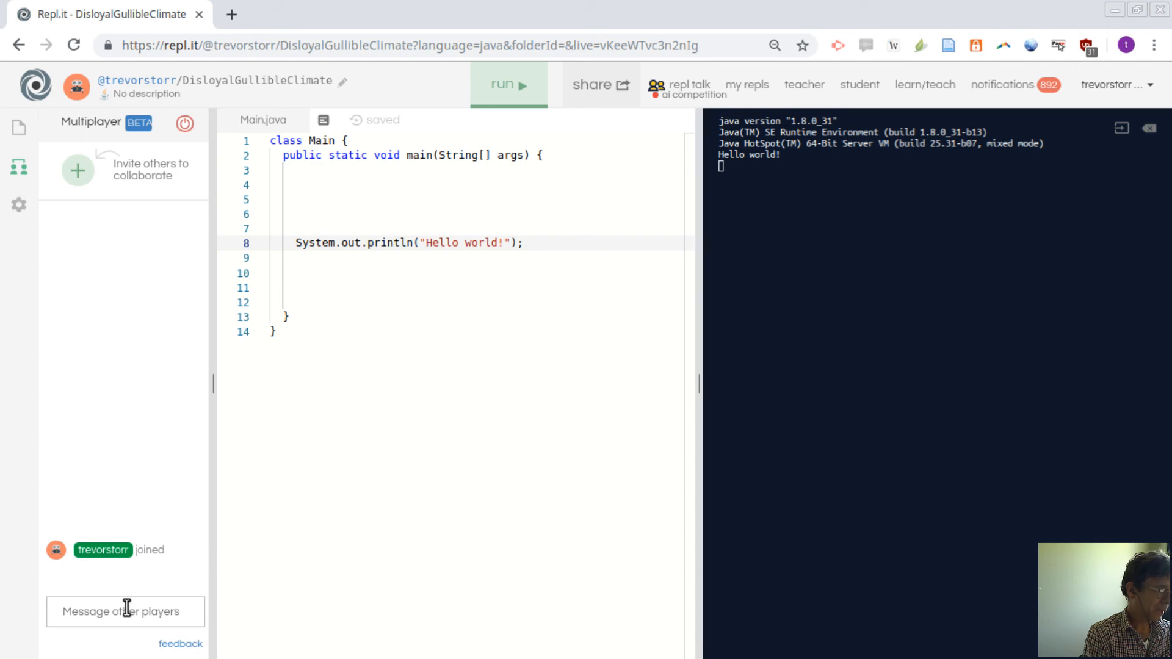
mouse_move(128, 221)
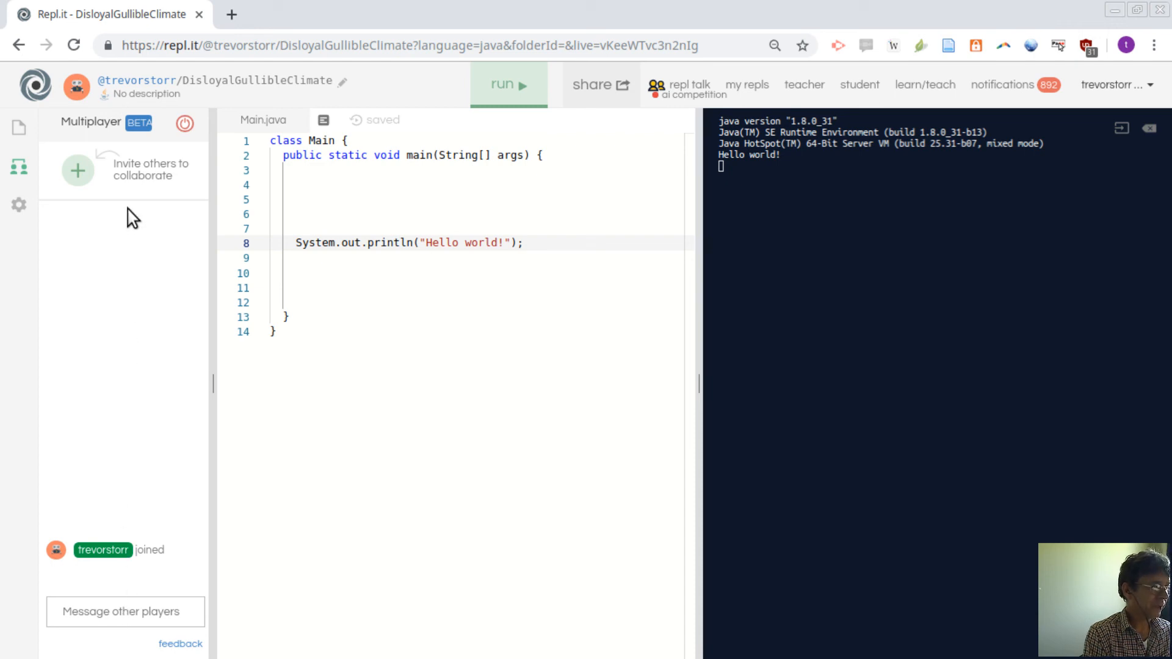